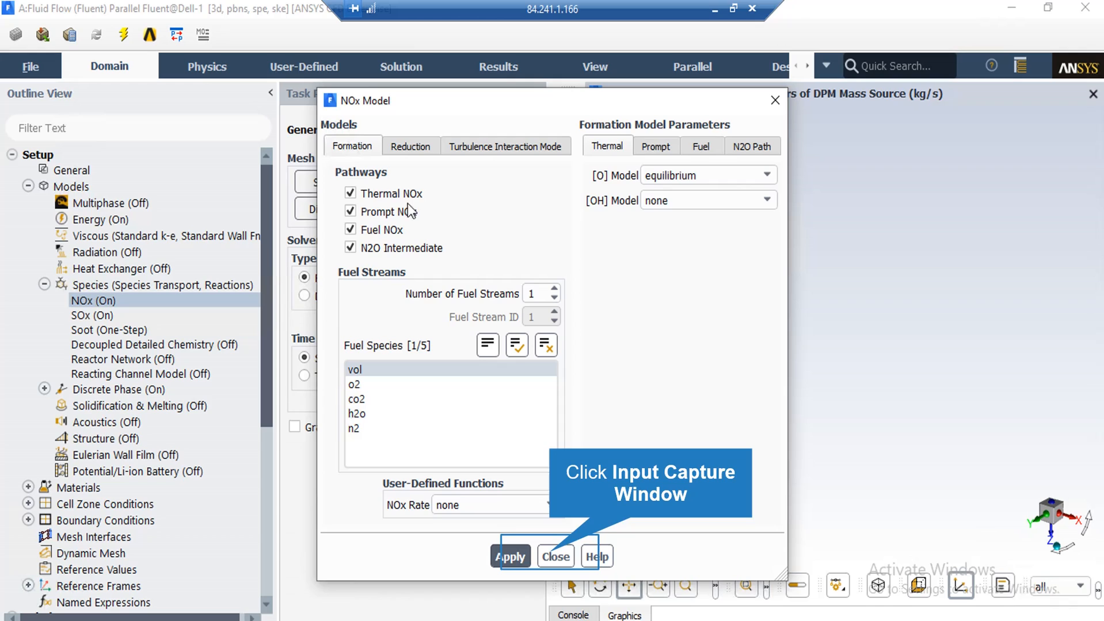
{"action": "mouse_move", "coordinate": [431, 336]}
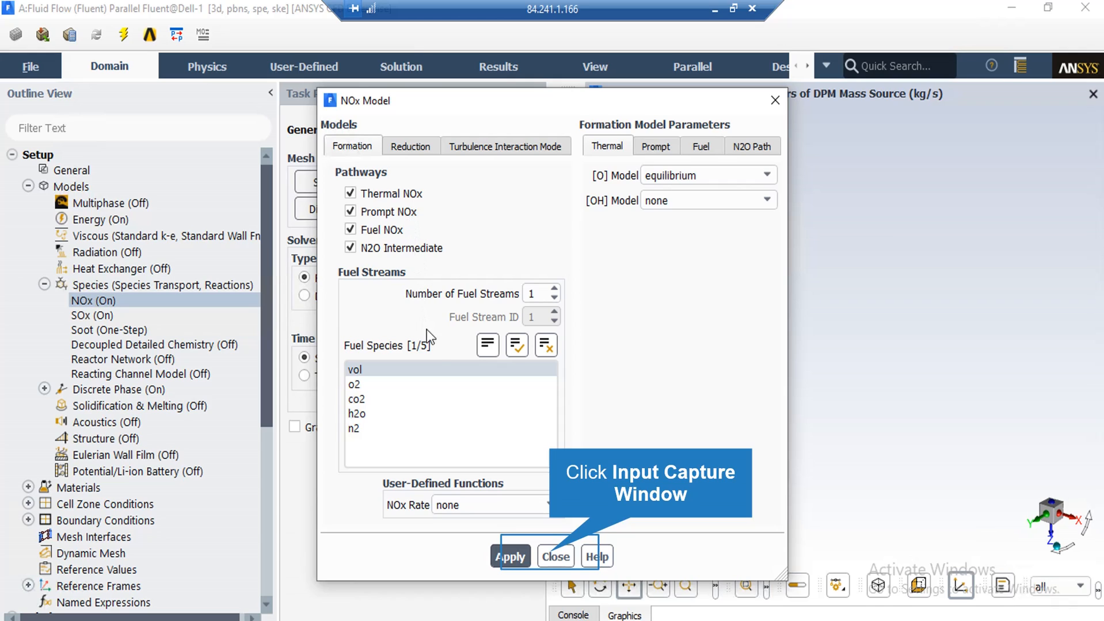
{"action": "mouse_move", "coordinate": [518, 476]}
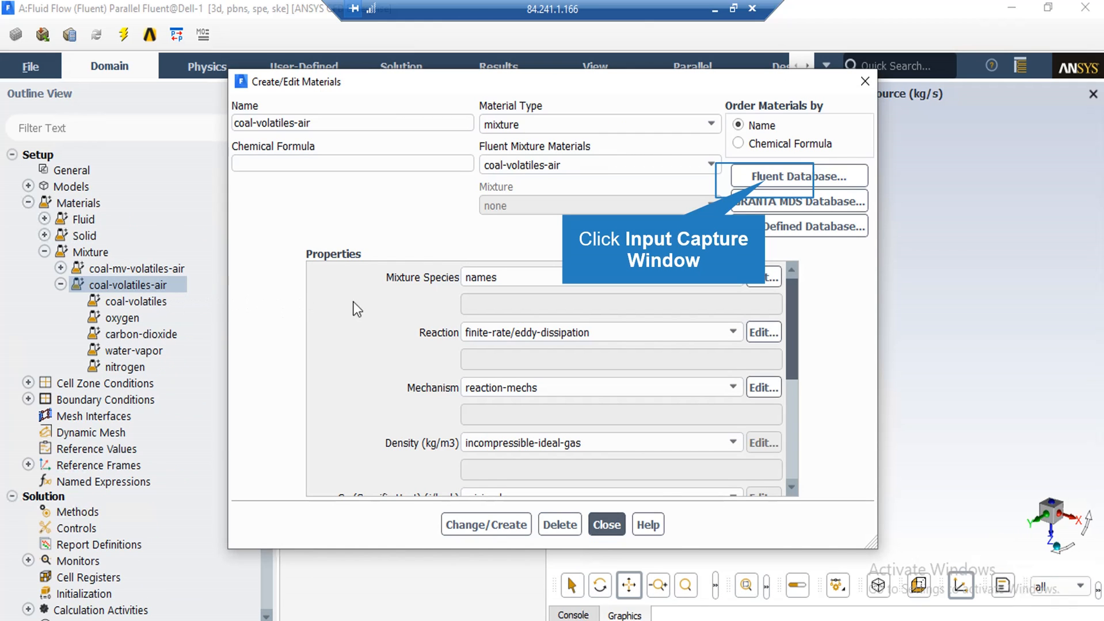
{"action": "mouse_move", "coordinate": [766, 188]}
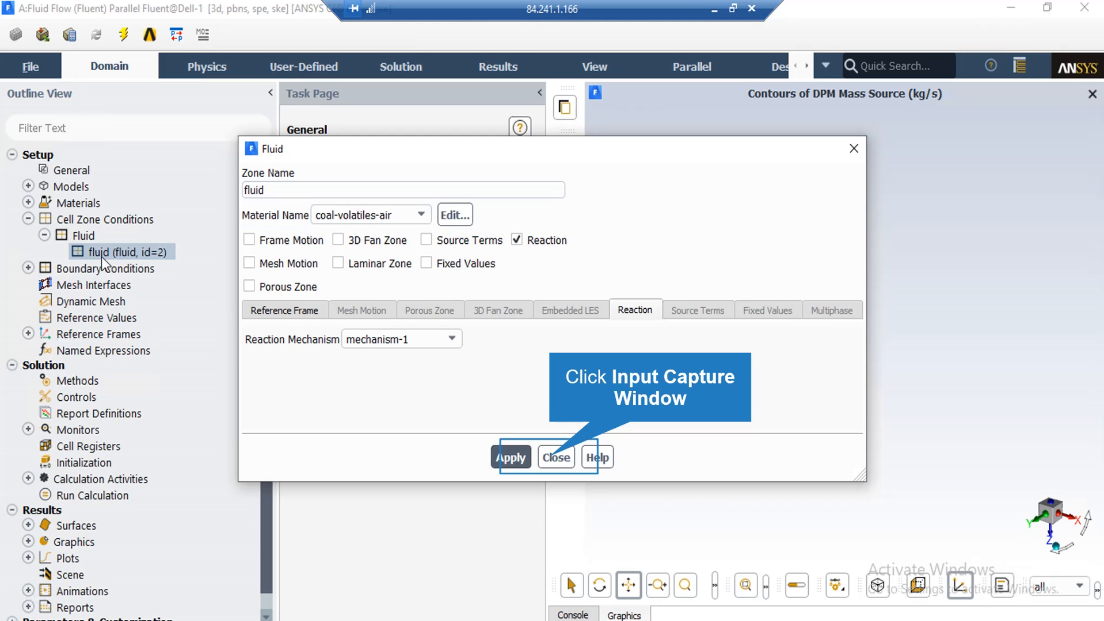
{"action": "mouse_move", "coordinate": [386, 380]}
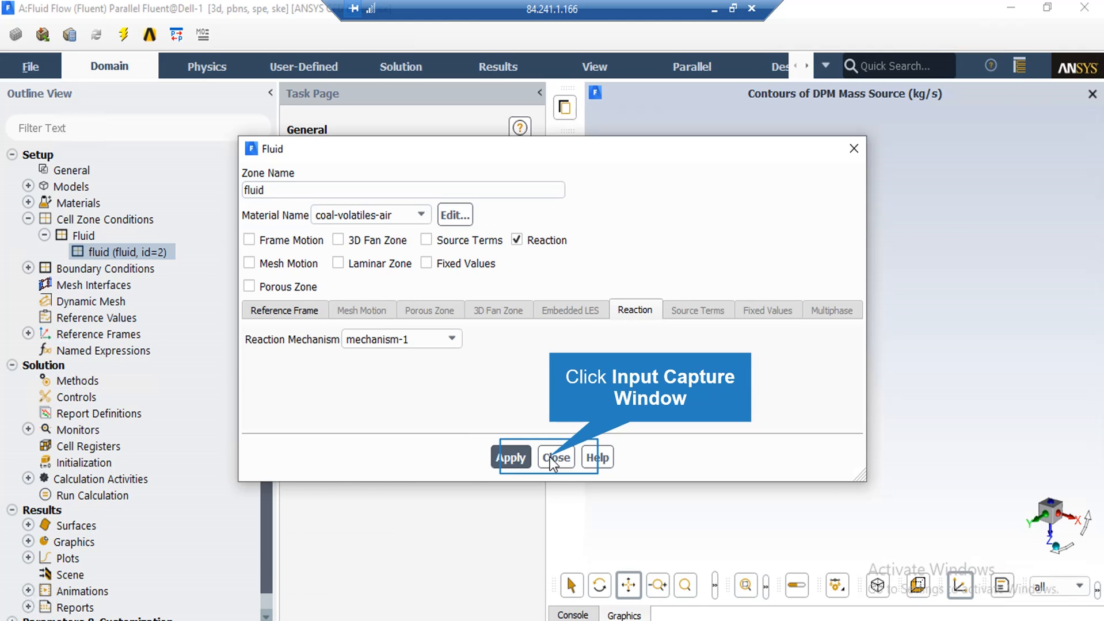
- Close the Fluid cell zone dialog after confirming reaction mechanism-1
{"action": "left_click", "coordinate": [555, 458]}
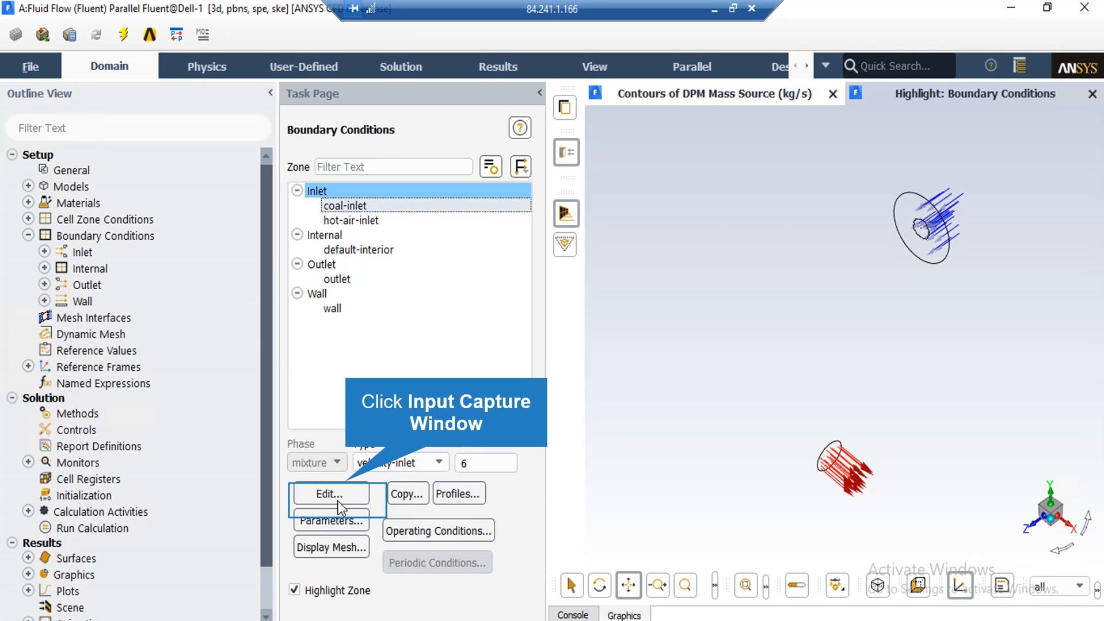
- Review the coal-inlet's 30 m/s velocity and species mass fractions with volatiles at 1
{"action": "left_click", "coordinate": [330, 494]}
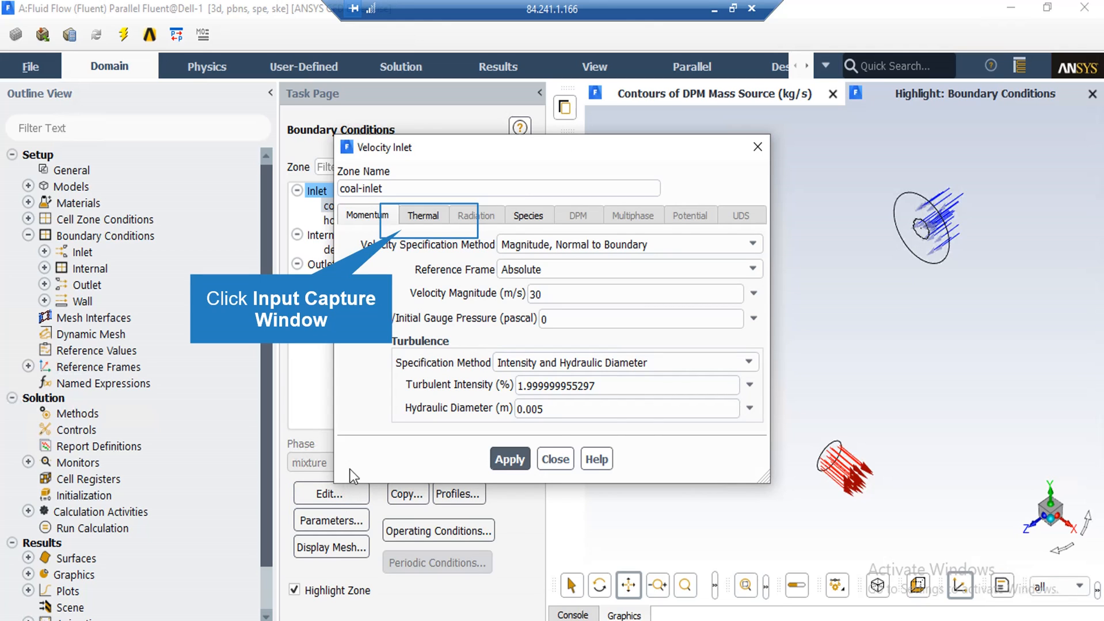
{"action": "mouse_move", "coordinate": [378, 409]}
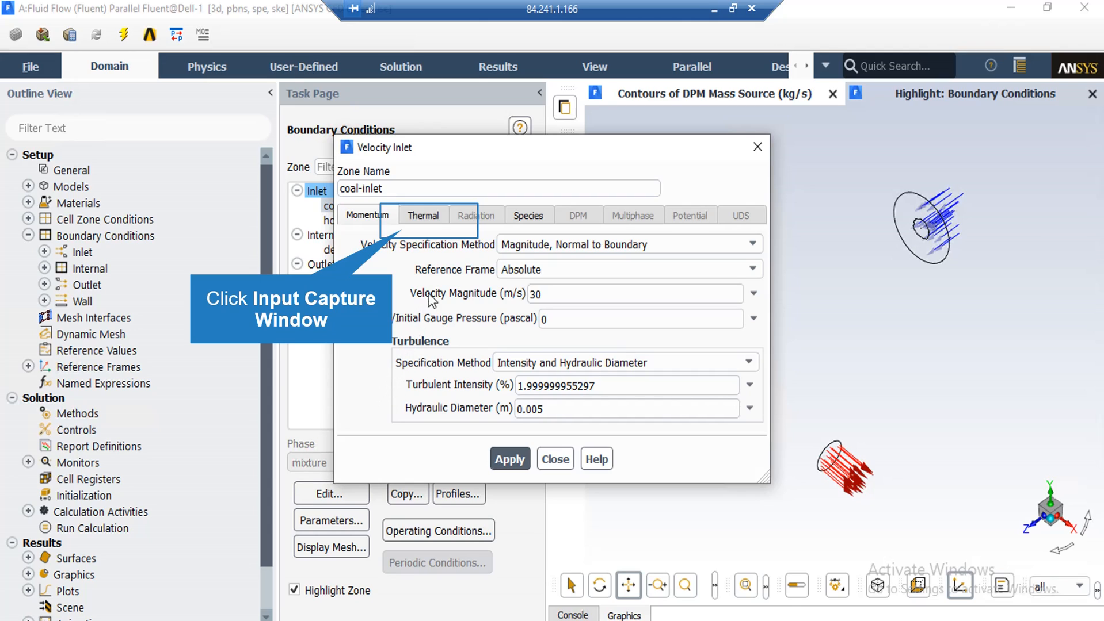
{"action": "mouse_move", "coordinate": [439, 275]}
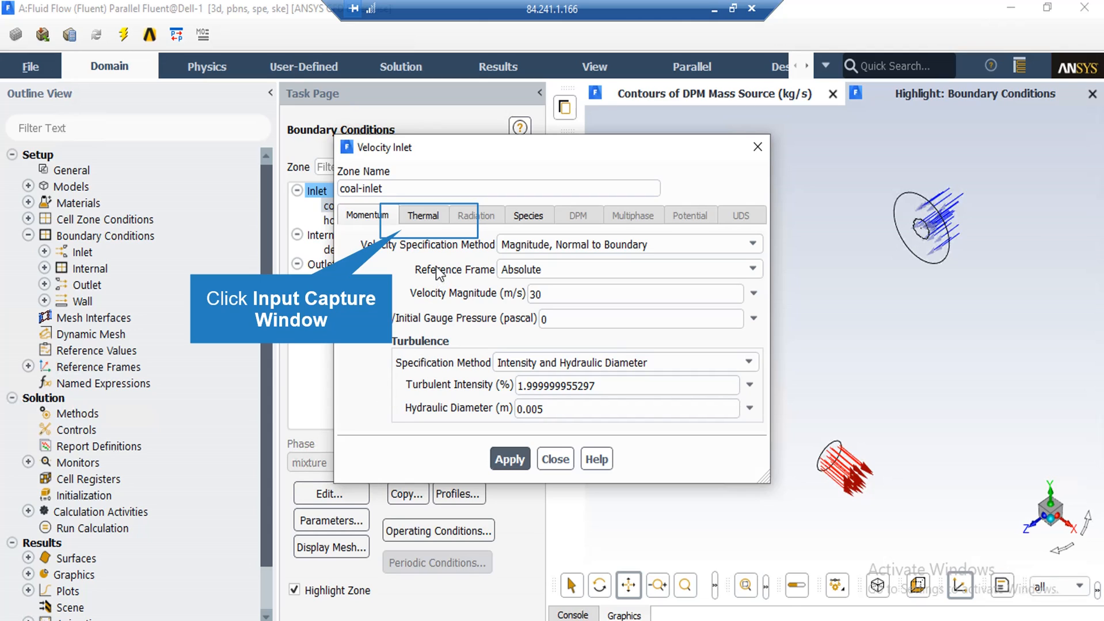
{"action": "mouse_move", "coordinate": [432, 237]}
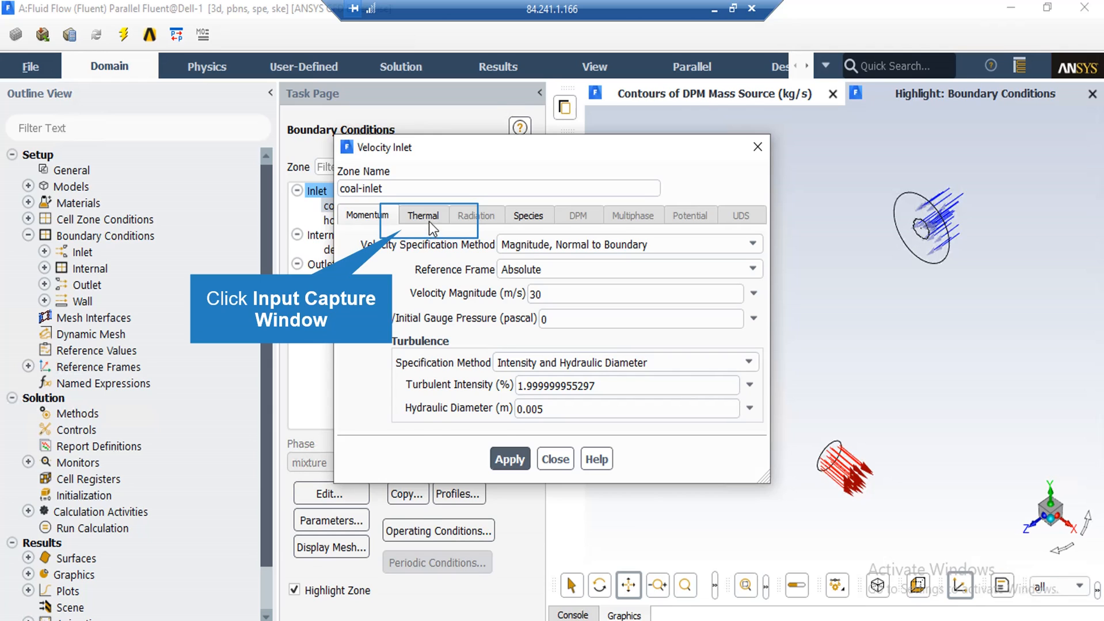
{"action": "left_click", "coordinate": [527, 215]}
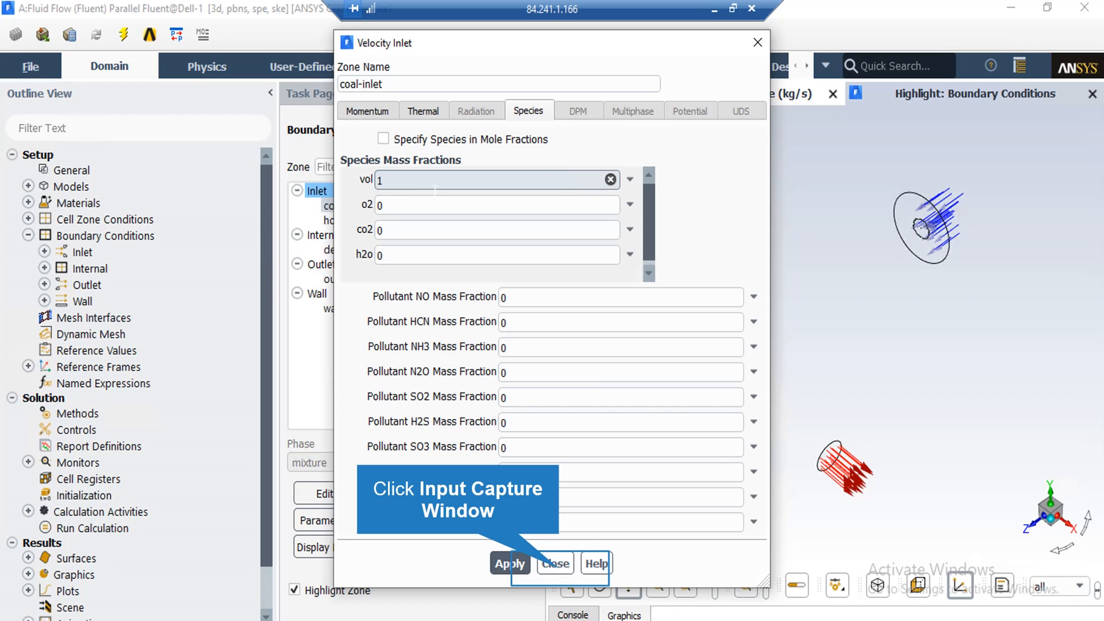
{"action": "mouse_move", "coordinate": [480, 296]}
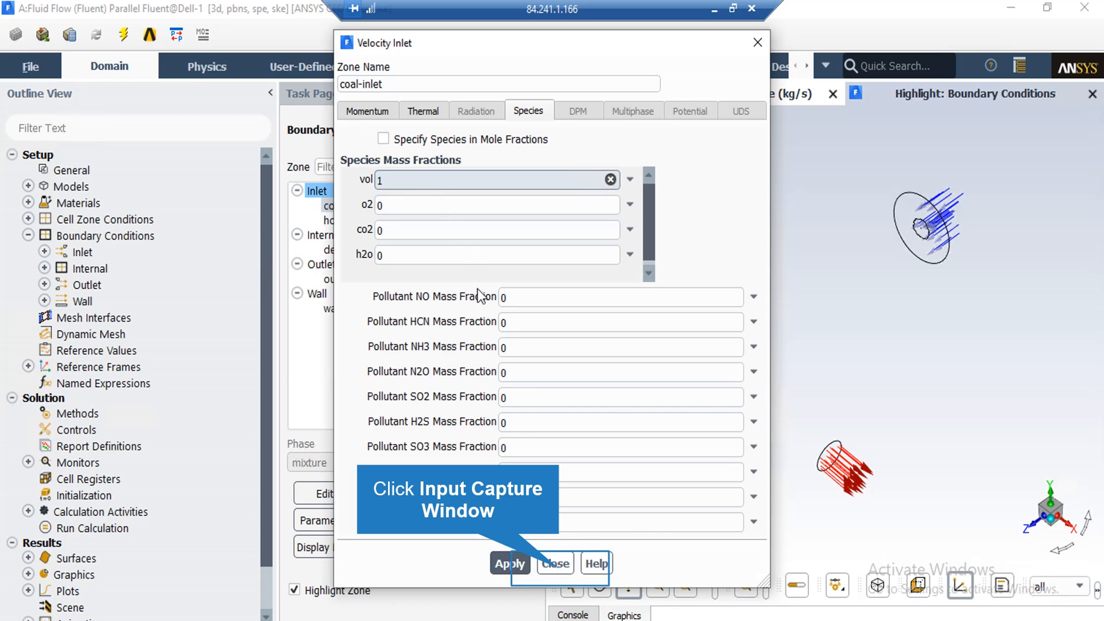
{"action": "mouse_move", "coordinate": [563, 576]}
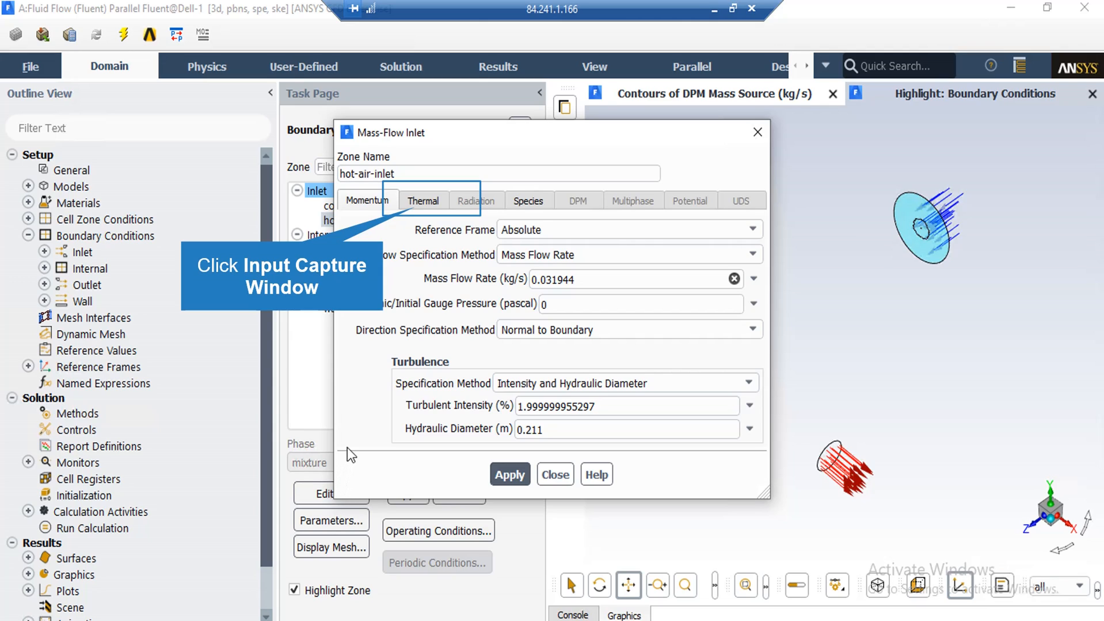
{"action": "mouse_move", "coordinate": [439, 246]}
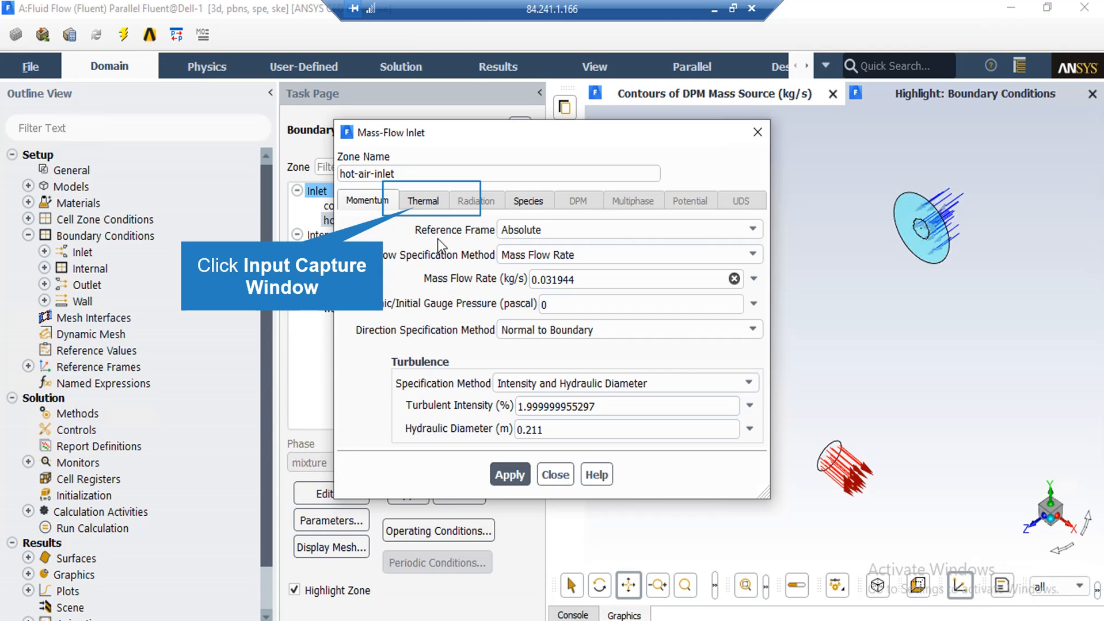
{"action": "mouse_move", "coordinate": [433, 206]}
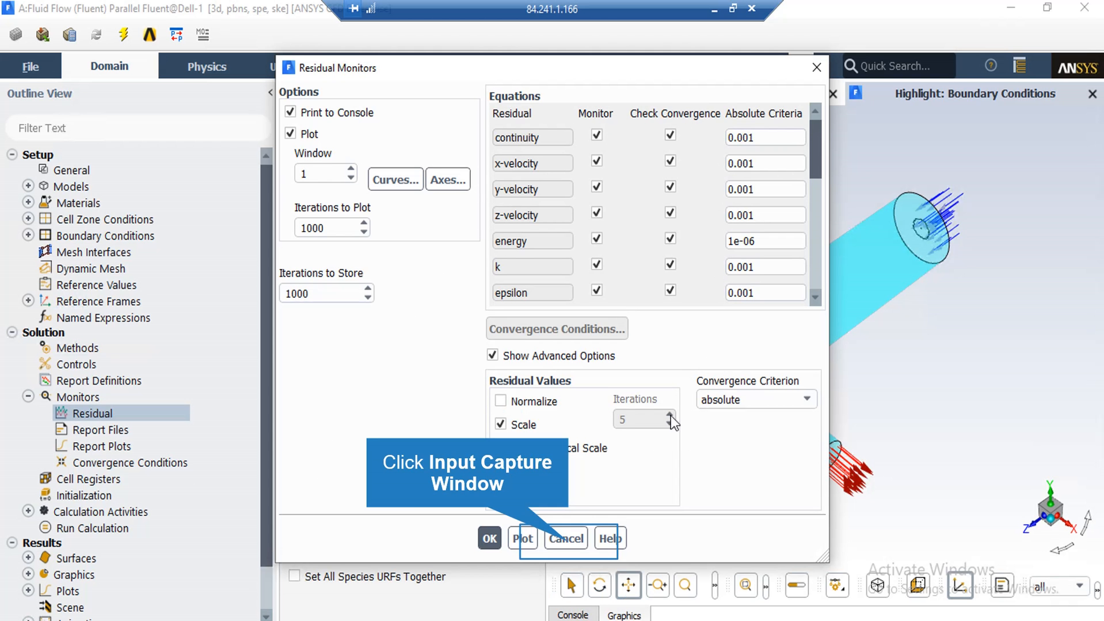
{"action": "mouse_move", "coordinate": [572, 551]}
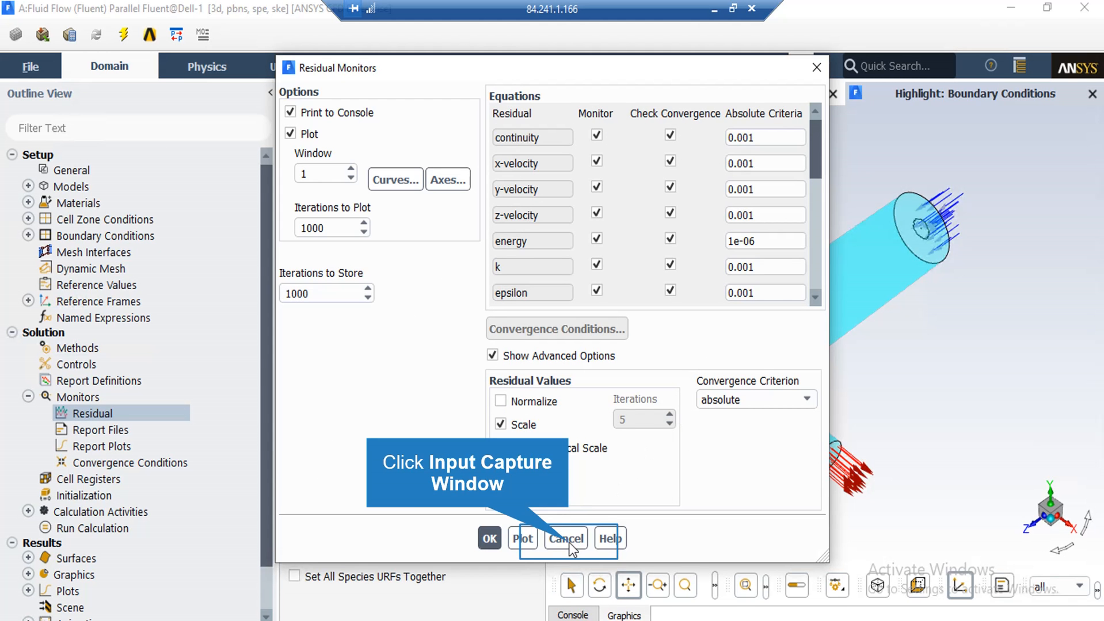